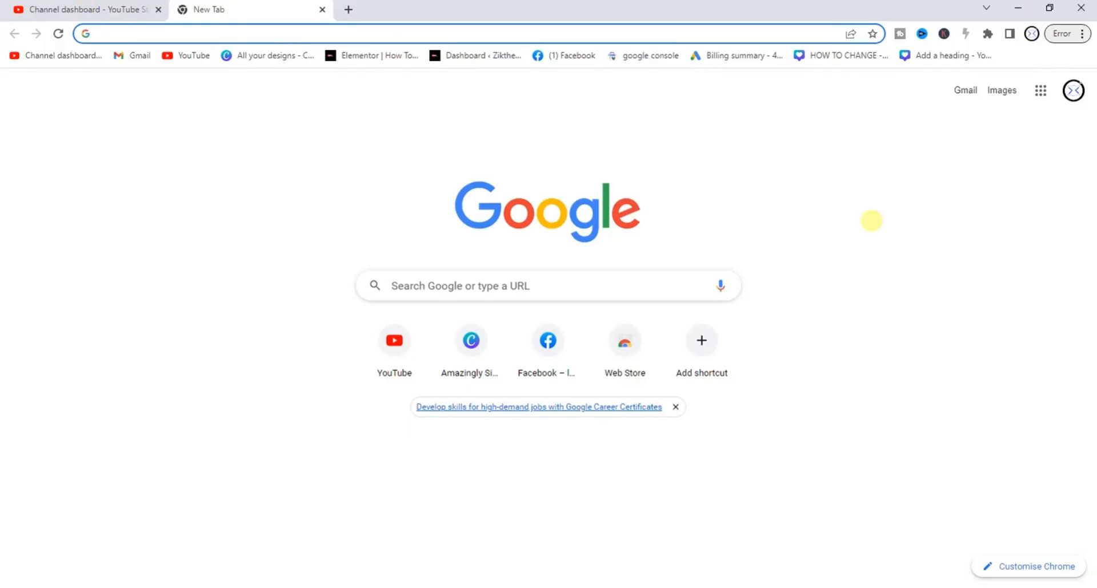
- Navigate the blank Chrome tab to the TikTok website via the address bar
click(280, 33)
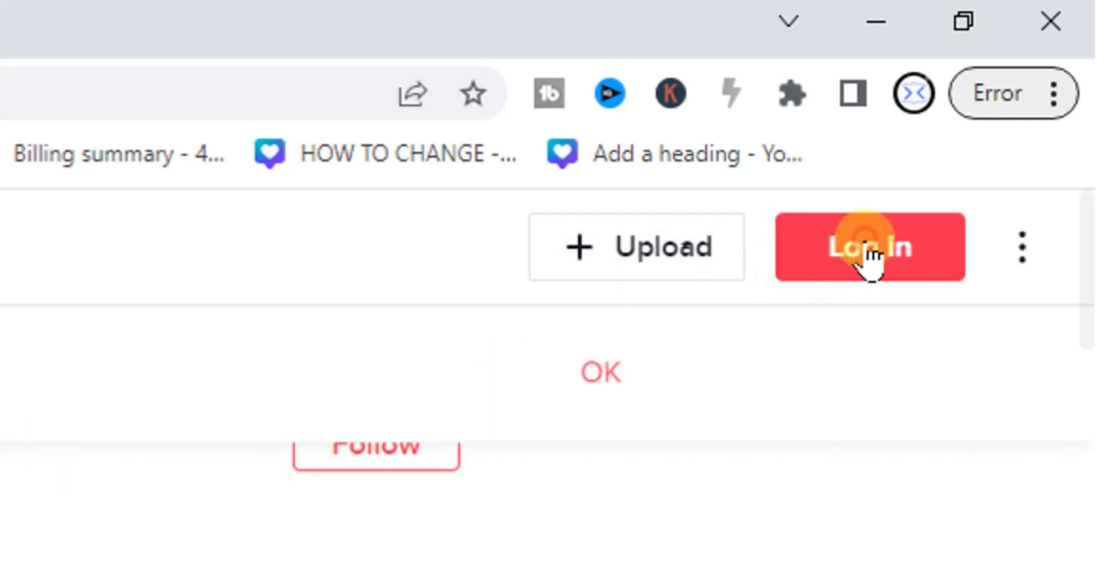
- Start logging in from the red Log in button on the TikTok page
click(869, 247)
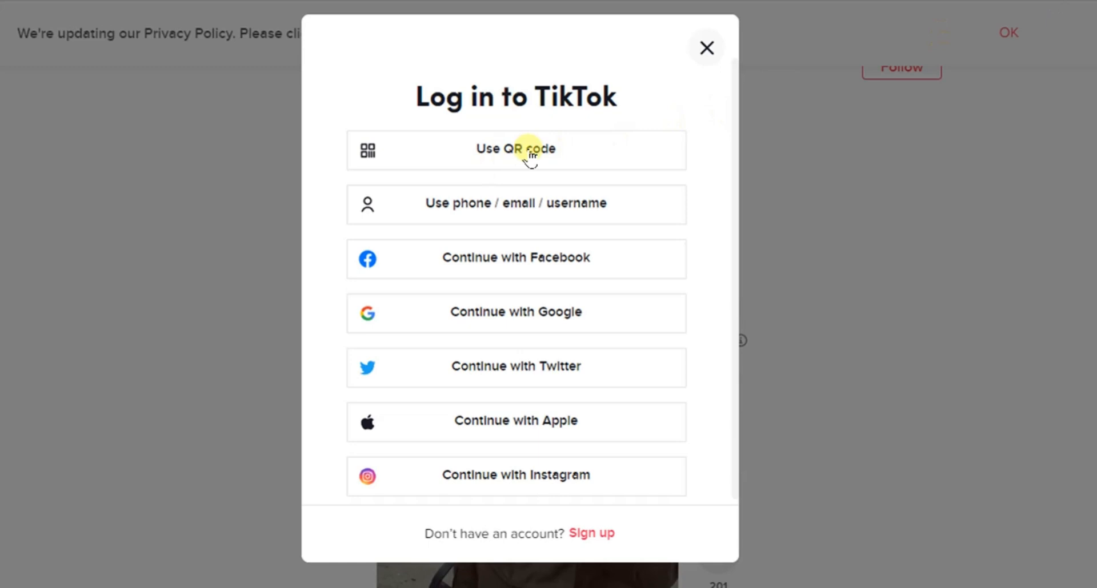
- Choose 'Use QR code' as the sign-in method in the Log in dialog
click(516, 148)
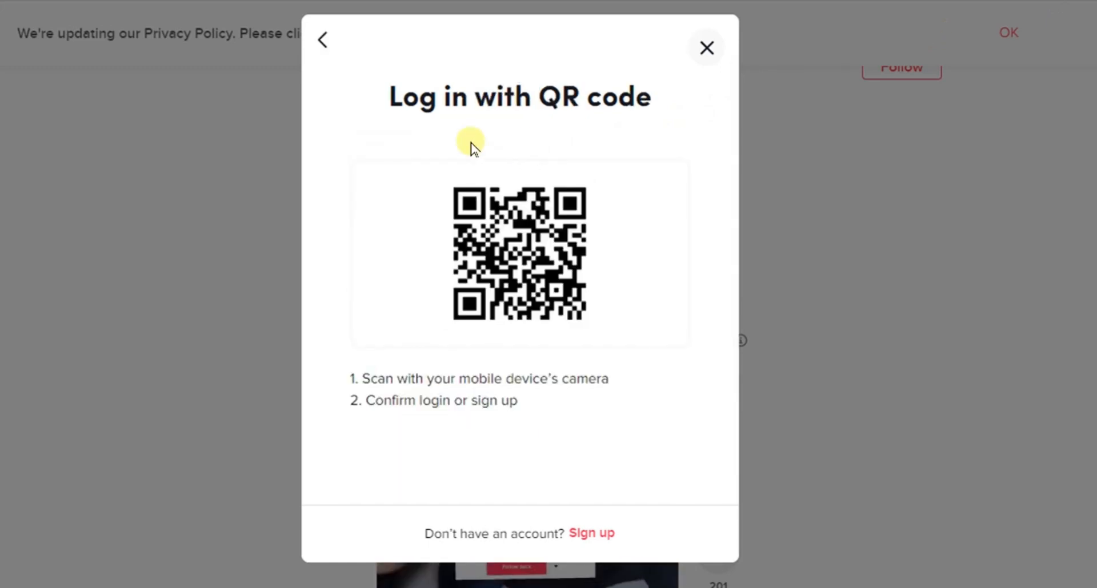
mouse_move(551, 177)
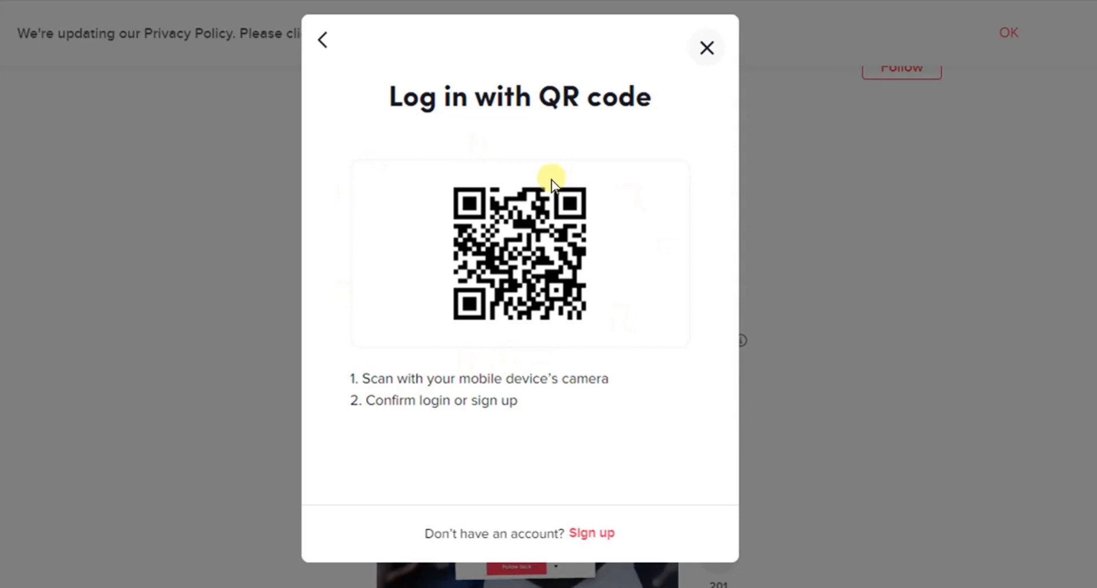
mouse_move(372, 231)
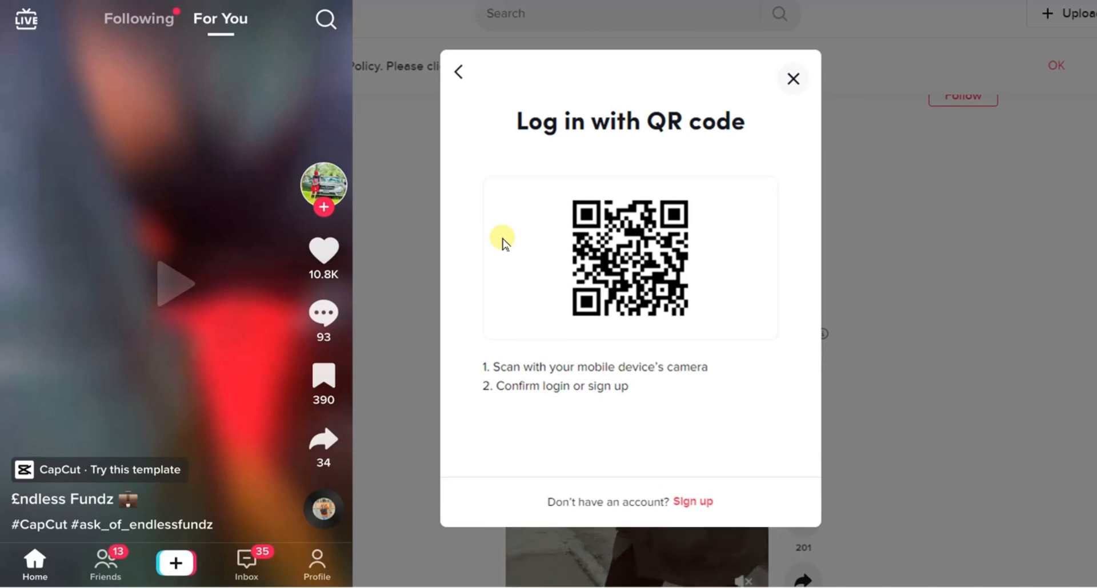
- On the phone, go to Profile and Add friends to reach the QR scanner
click(317, 563)
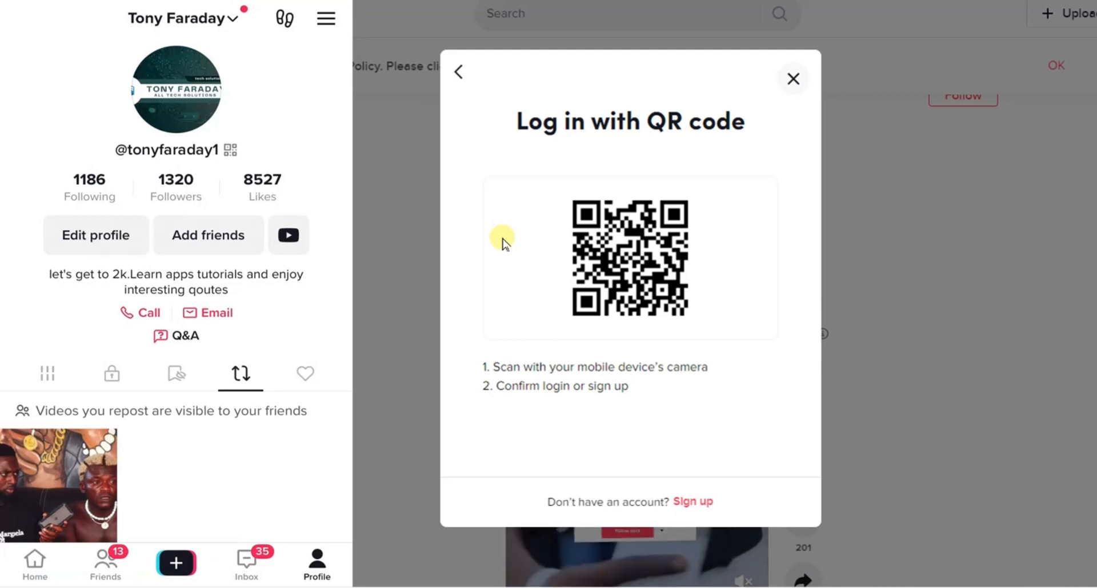
click(208, 235)
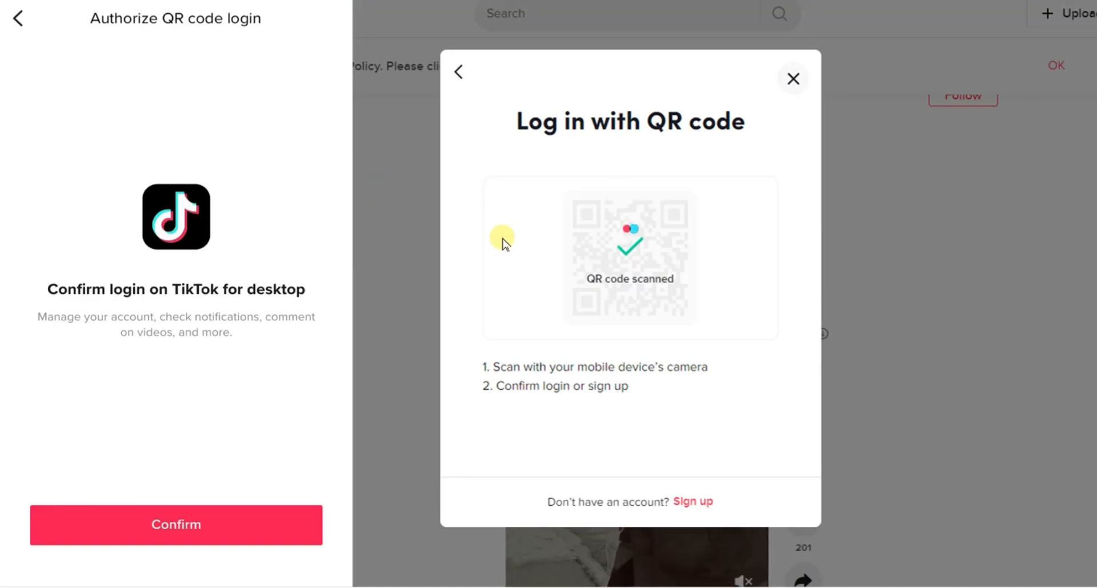
- Confirm the desktop login on the phone and let the browser reload signed in
click(176, 524)
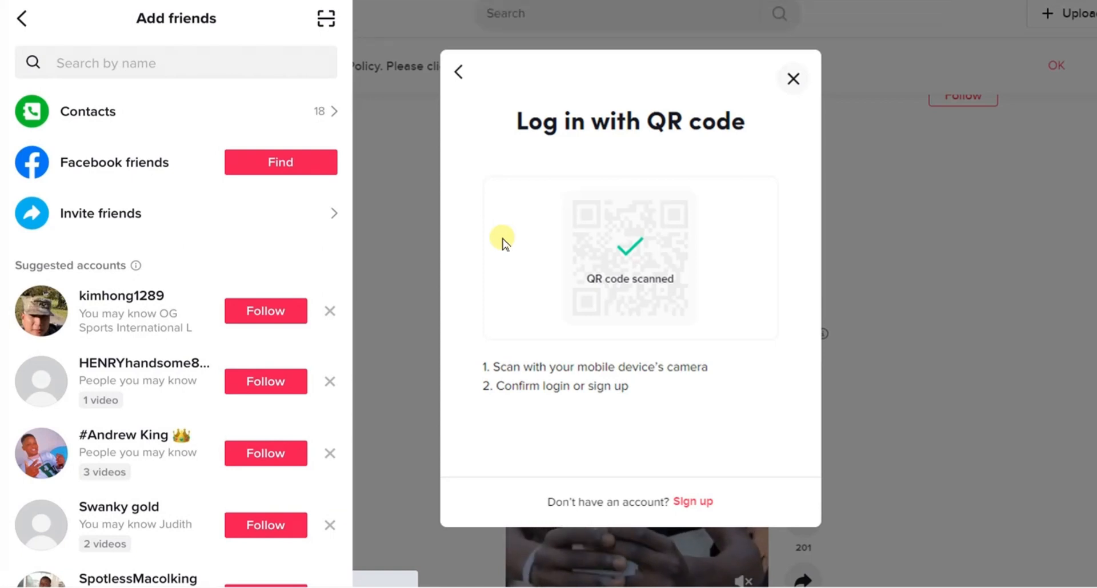
click(793, 78)
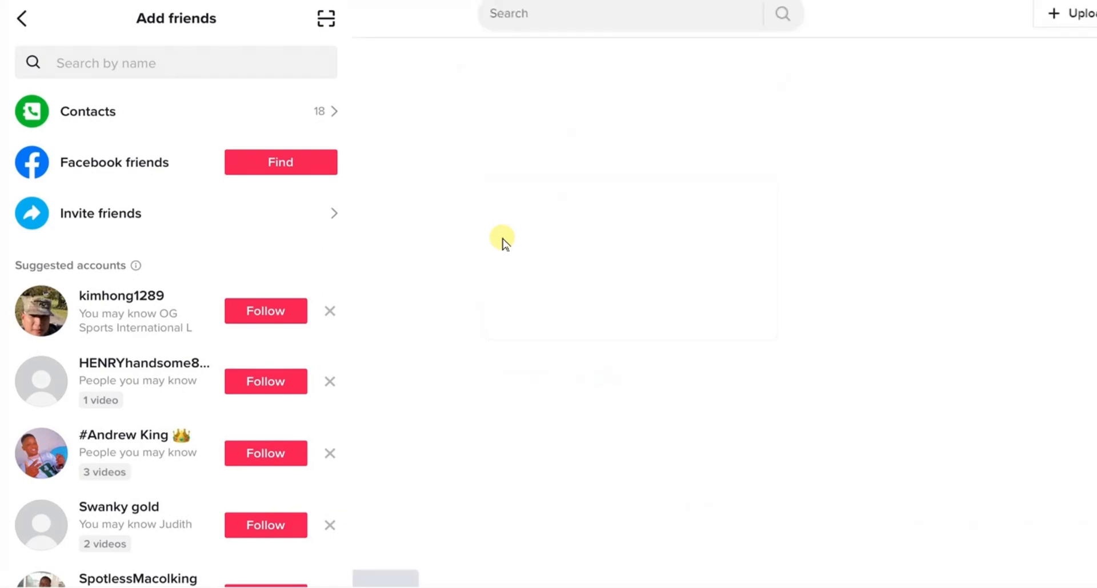
click(22, 19)
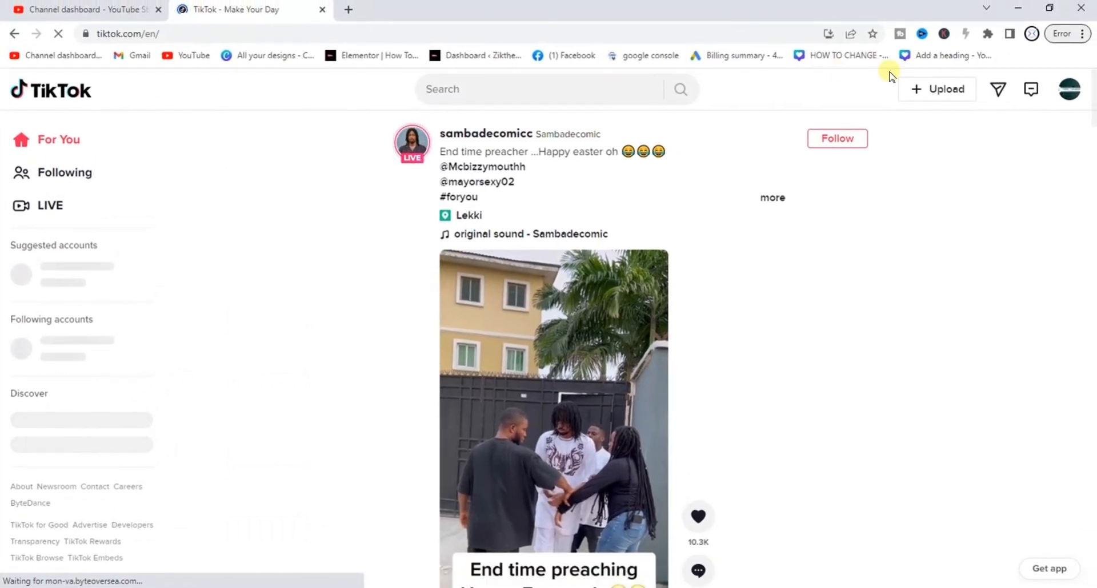
- From the avatar's account menu, choose View profile to reach your own page
click(1069, 90)
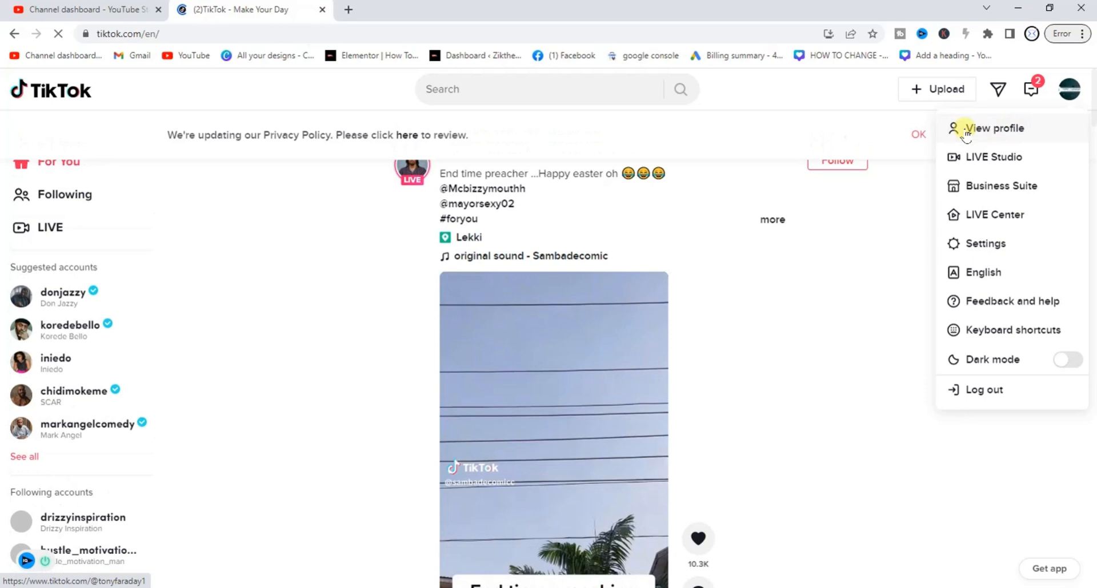
click(996, 127)
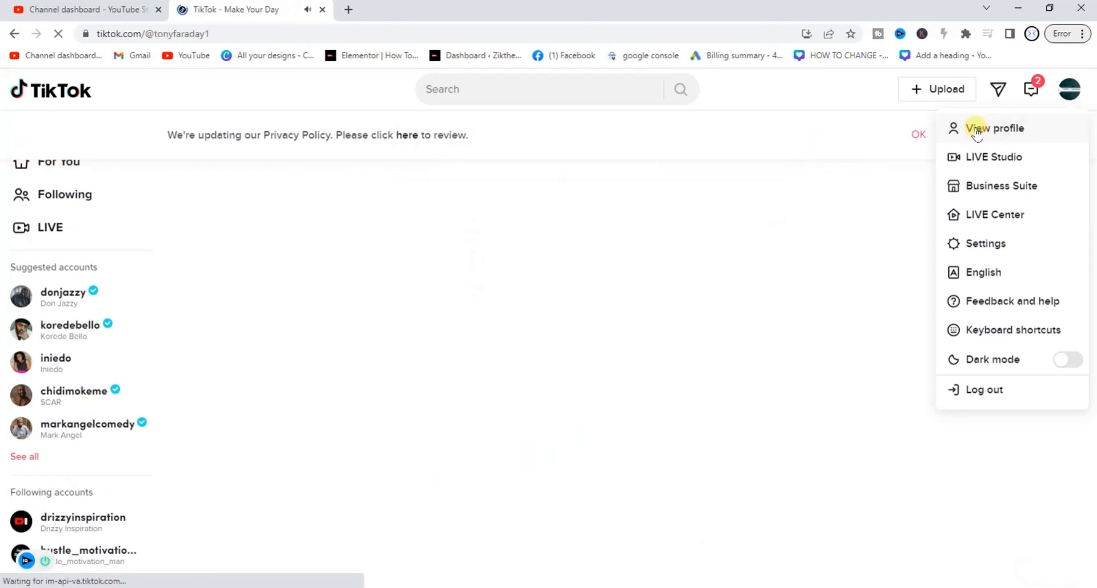
click(992, 128)
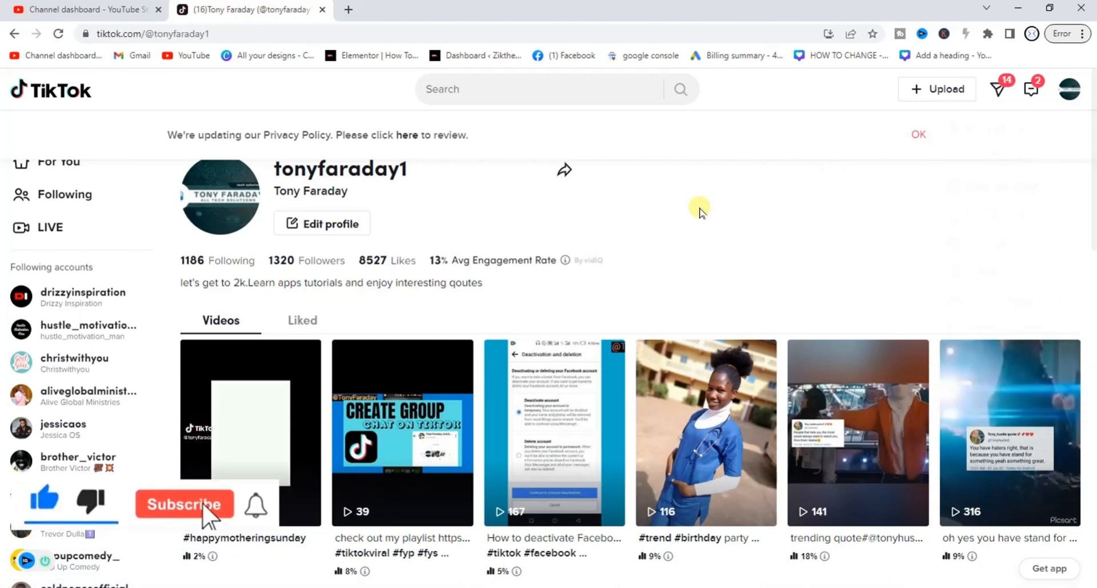
- Review the loaded profile's stats and Videos tab
click(184, 504)
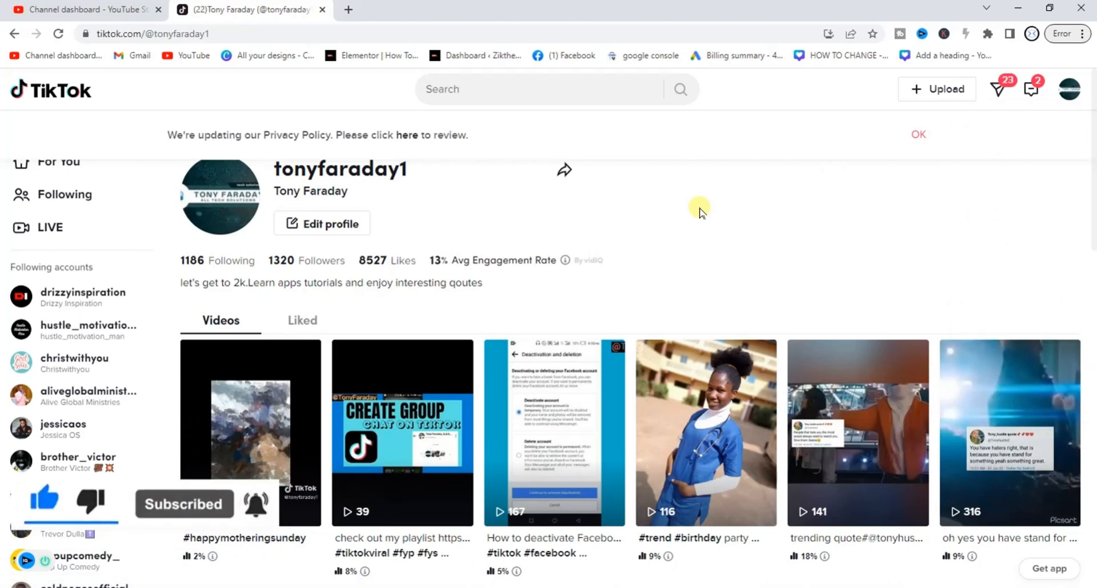